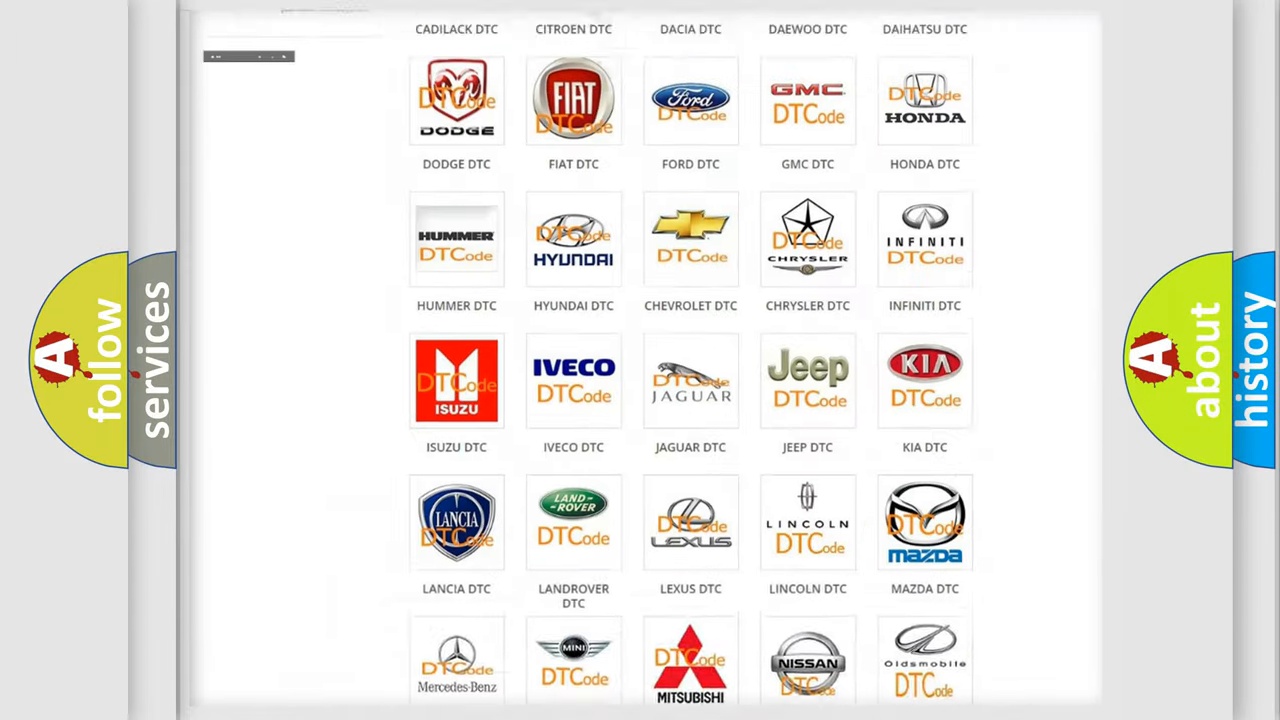
- Open the Jeep DTC page from its logo and scroll through the Jeep trouble code grid
{"action": "scroll", "scroll_direction": "up", "scroll_amount": 3}
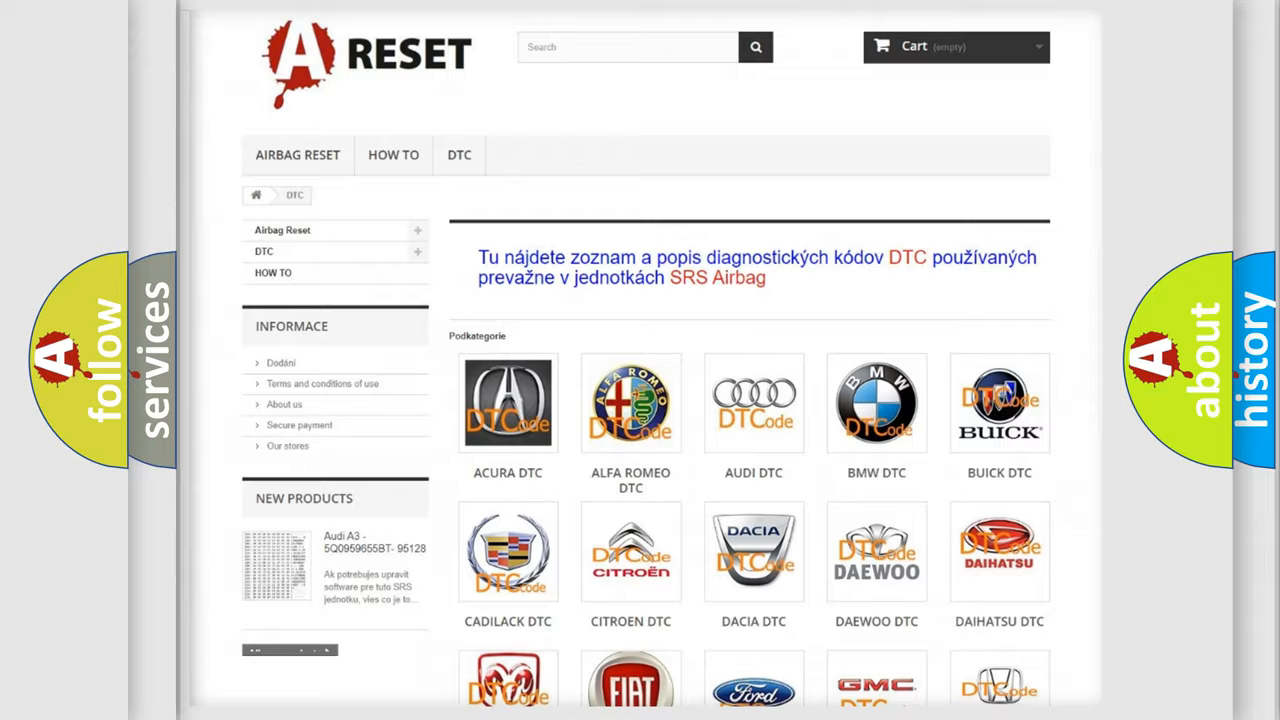
{"action": "scroll", "scroll_direction": "down", "scroll_amount": 3}
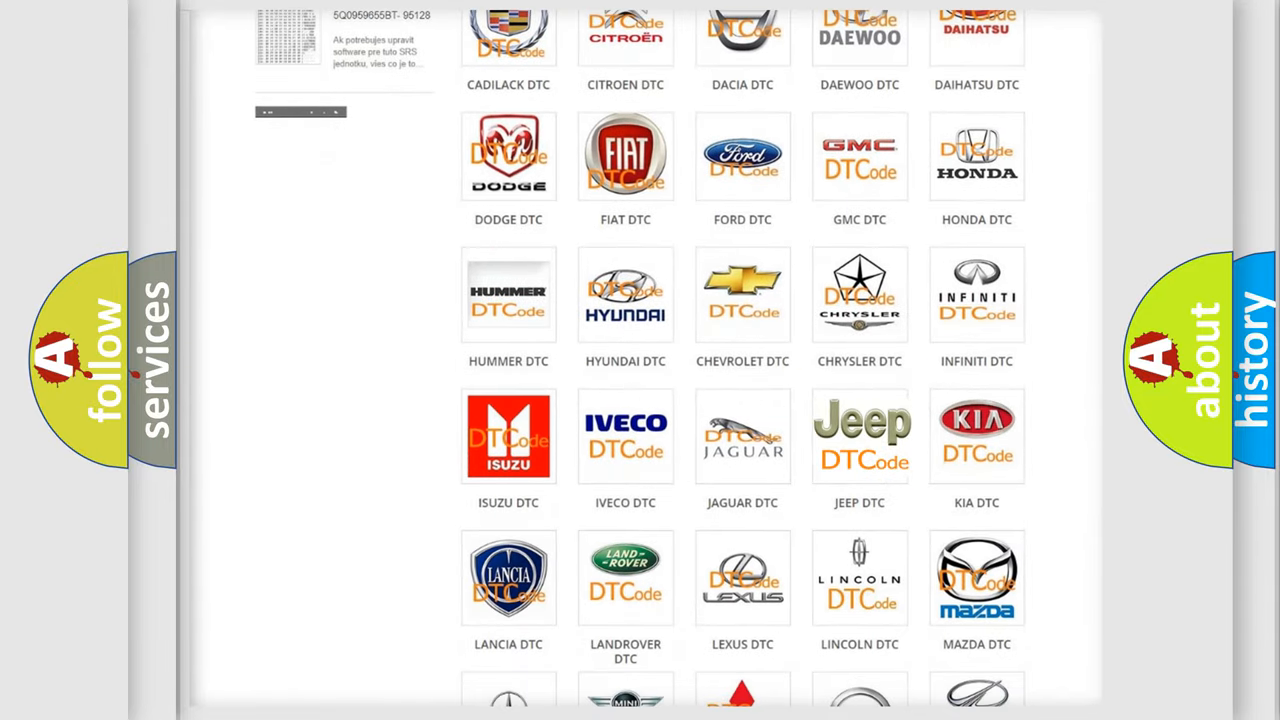
{"action": "left_click", "coordinate": [859, 435]}
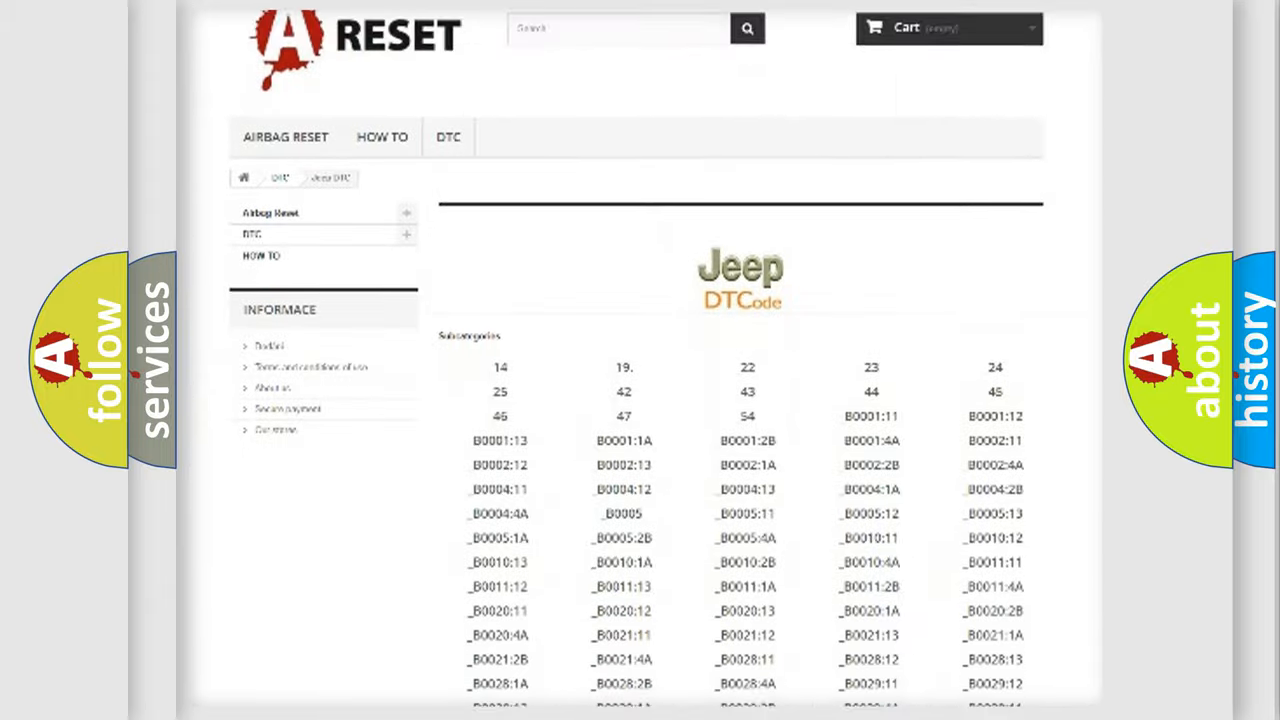
{"action": "scroll", "scroll_direction": "down", "scroll_amount": 3}
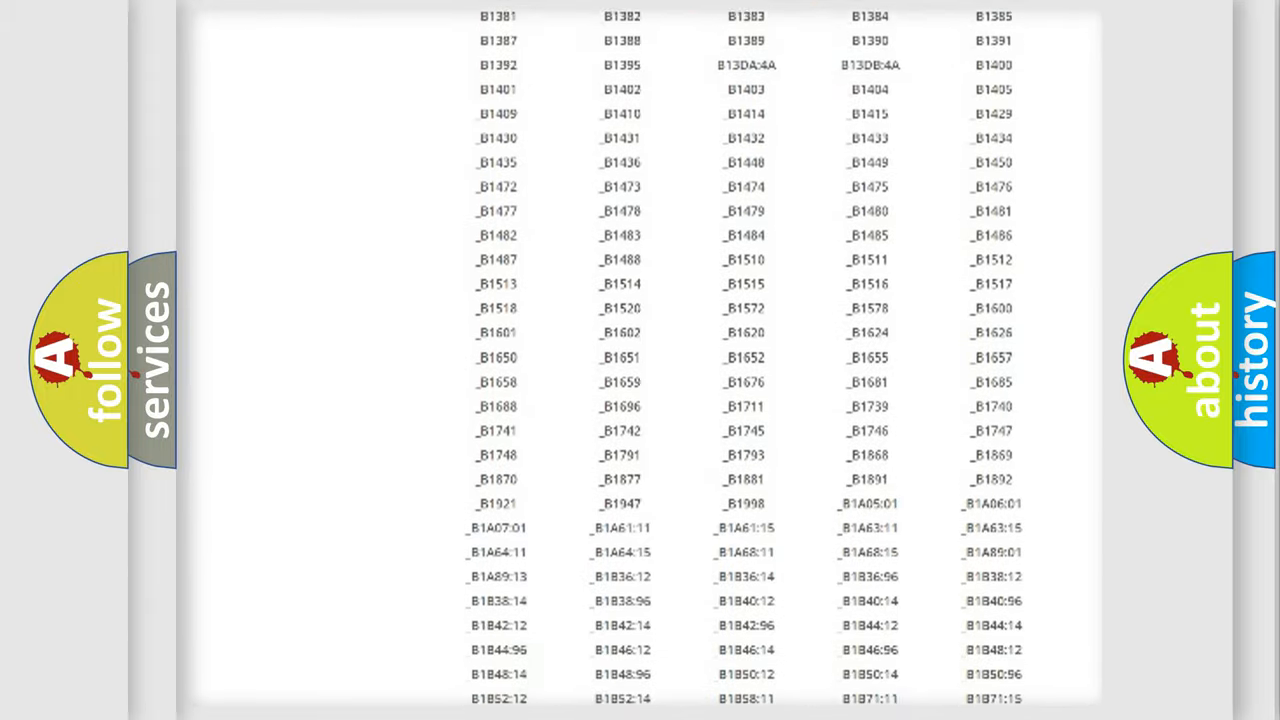
{"action": "scroll", "scroll_direction": "up", "scroll_amount": 3}
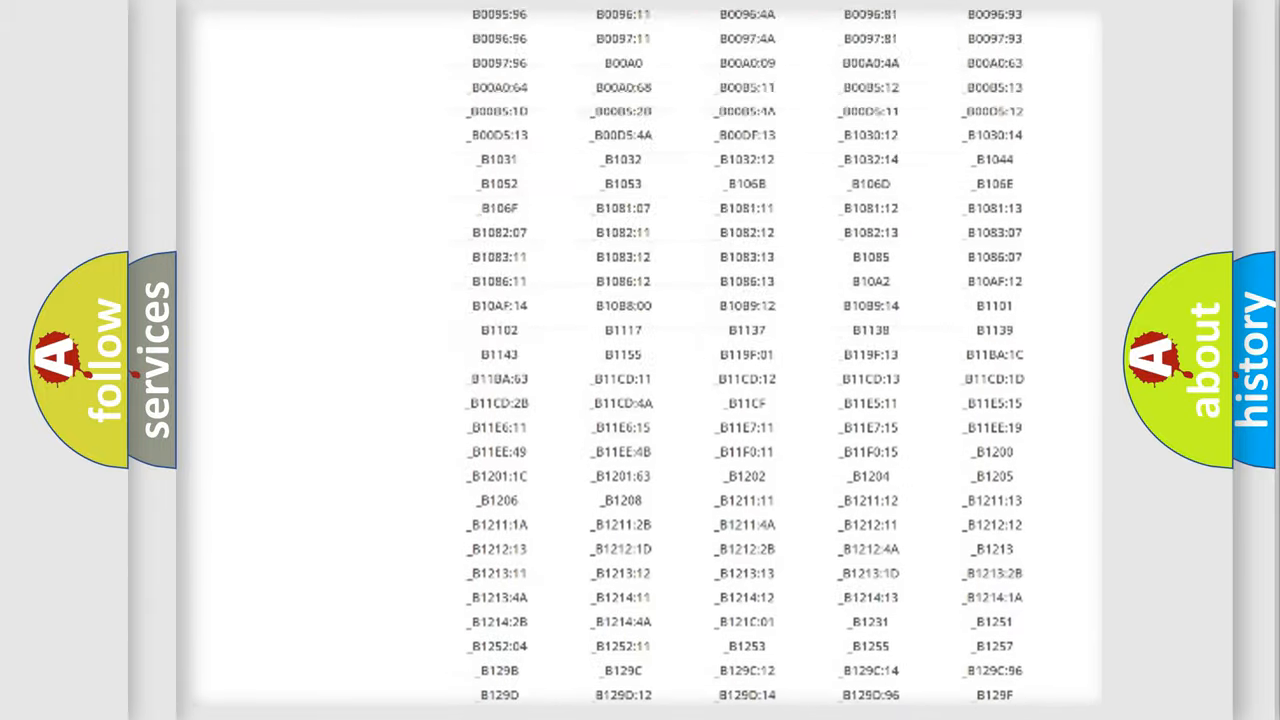
{"action": "scroll", "scroll_direction": "up", "scroll_amount": 3}
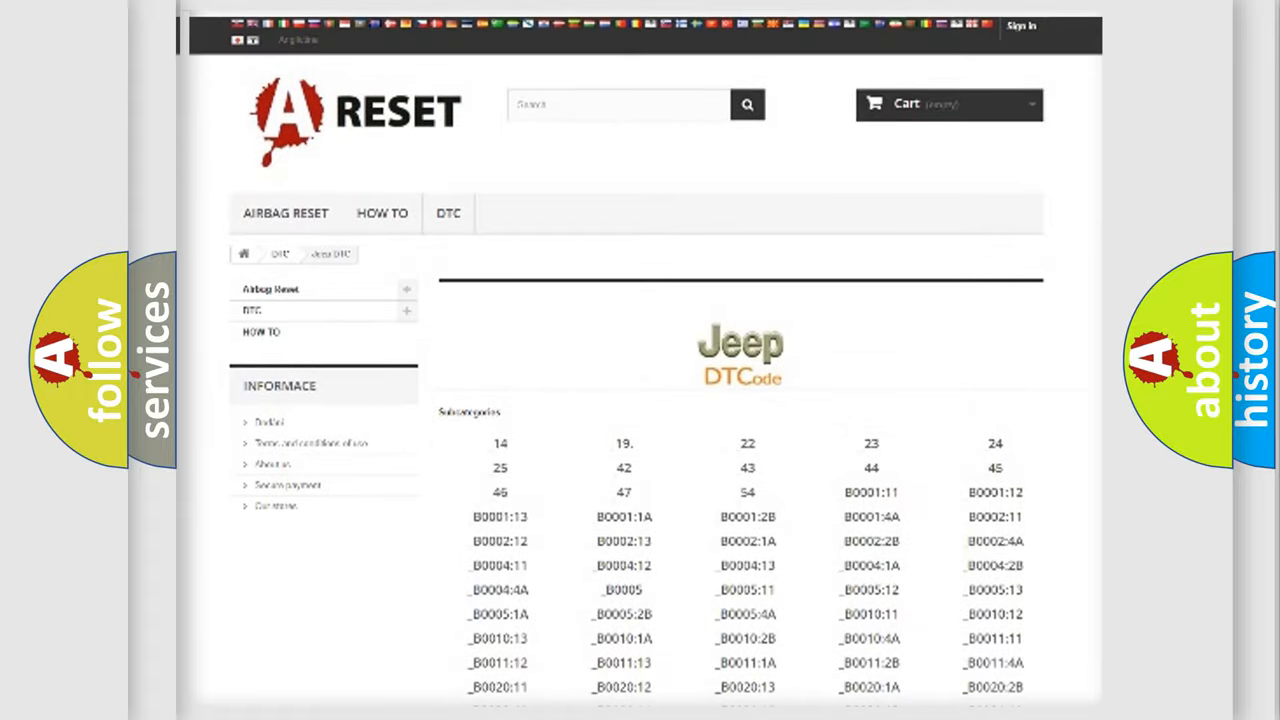